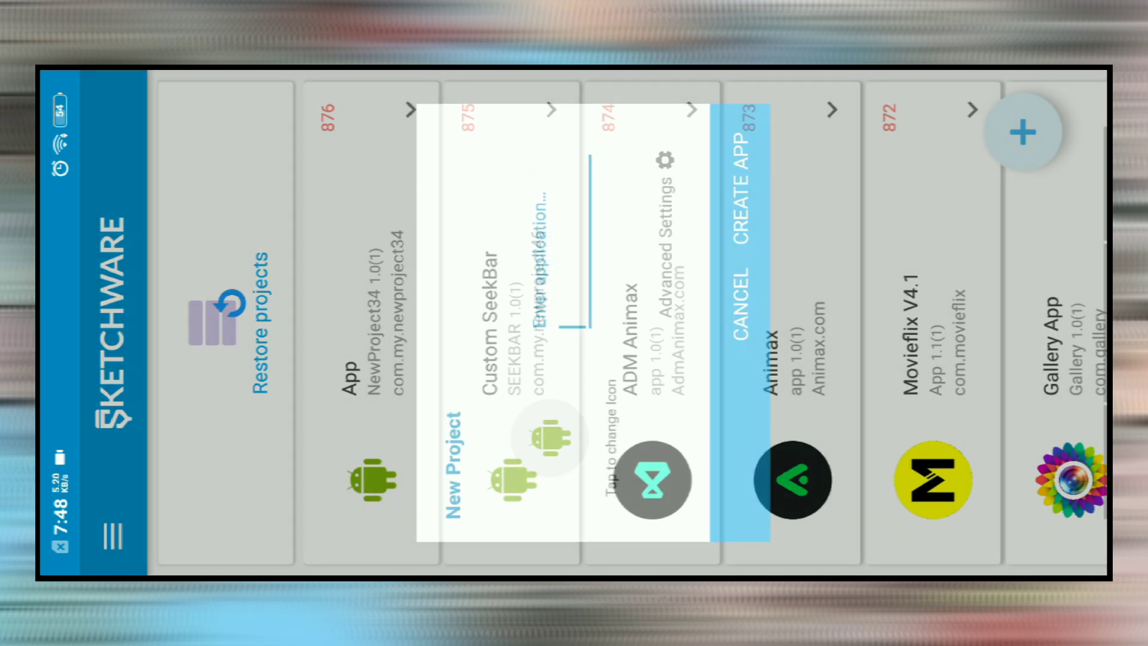
- Name the new app project 'Custom Progressbar' and create it
{"action": "type", "text": "Cutsom"}
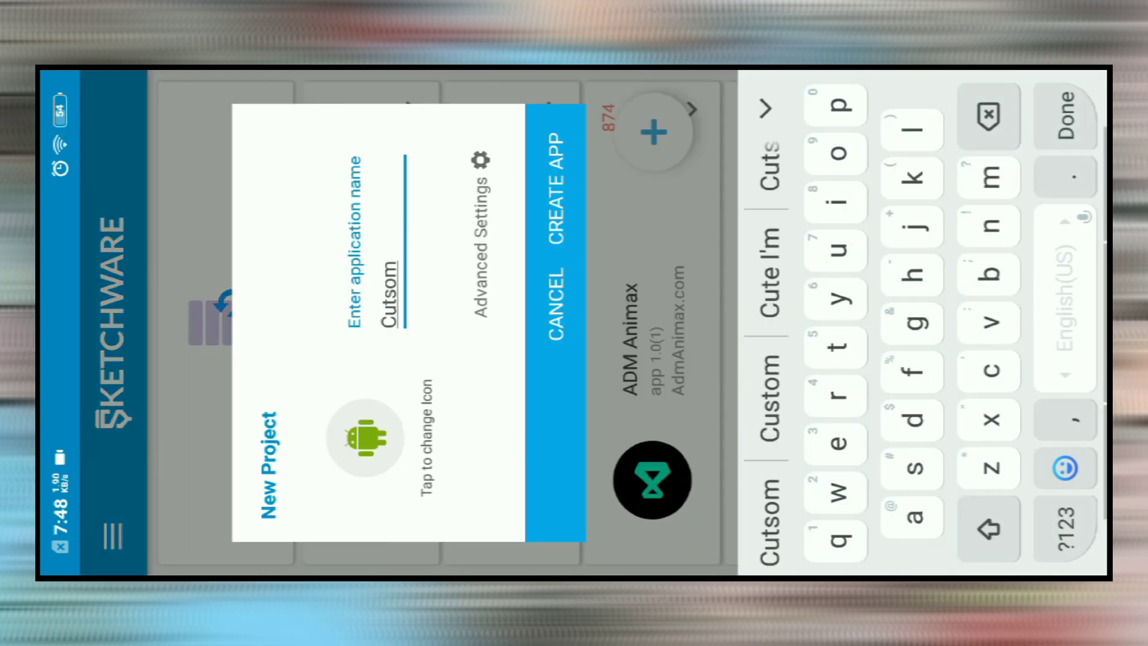
{"action": "type", "text": "Progress"}
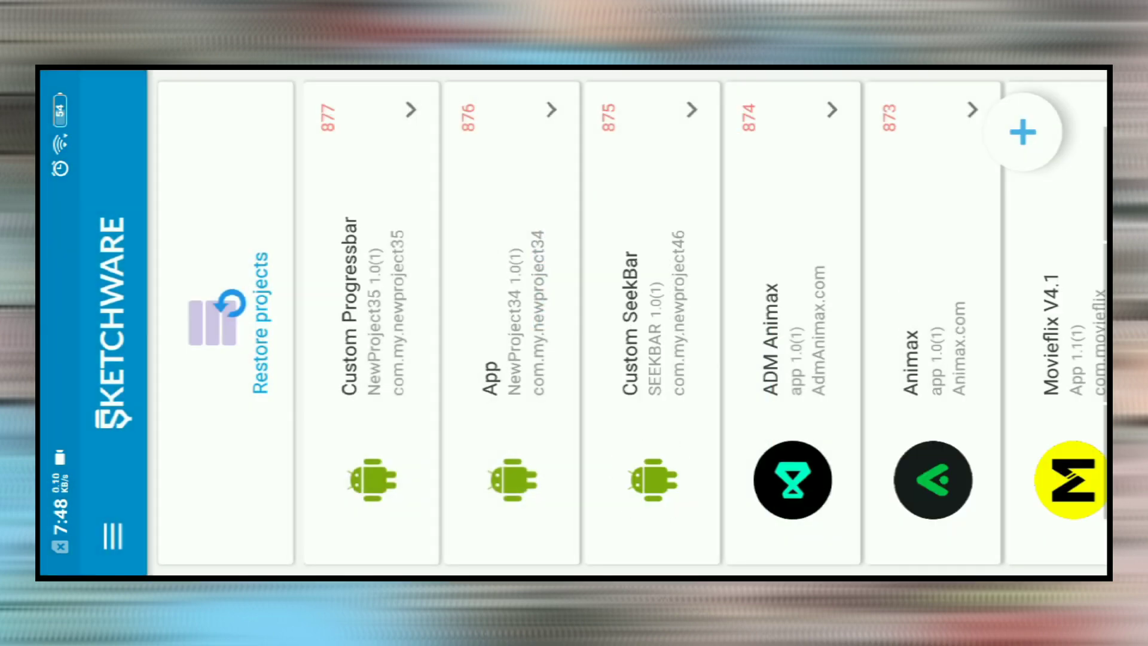
- Open the Custom Progressbar project to view its MainActivity onCreate event
{"action": "left_click", "coordinate": [369, 323]}
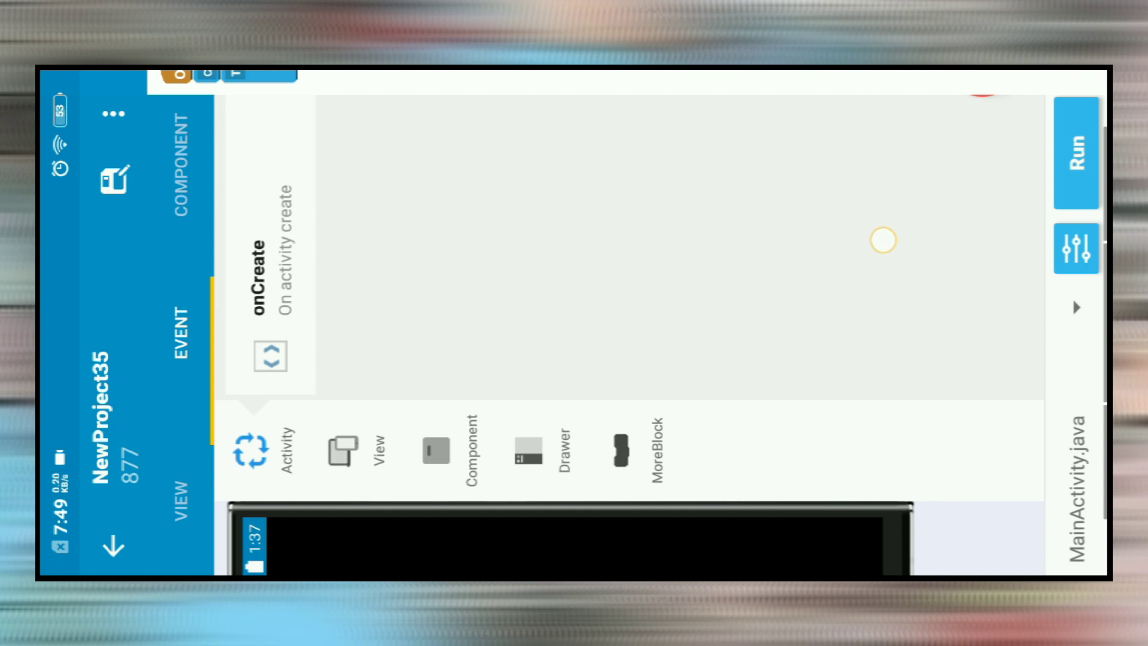
- In the layout view, give linear1 centred gravity and confirm the selection
{"action": "left_click", "coordinate": [189, 488]}
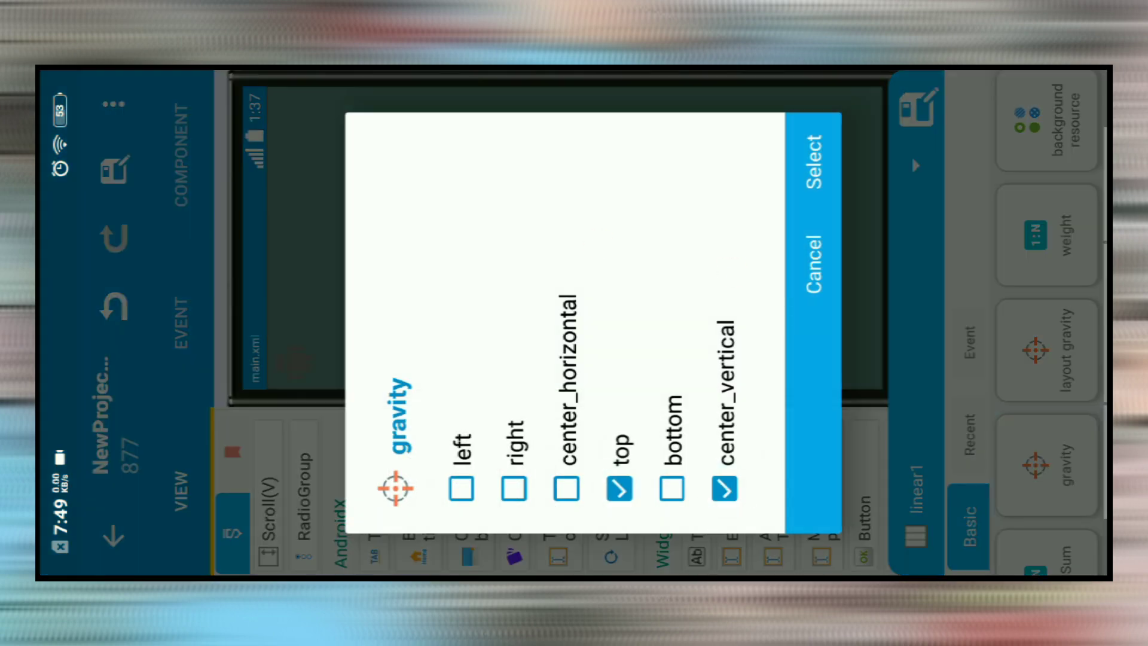
{"action": "left_click", "coordinate": [813, 156]}
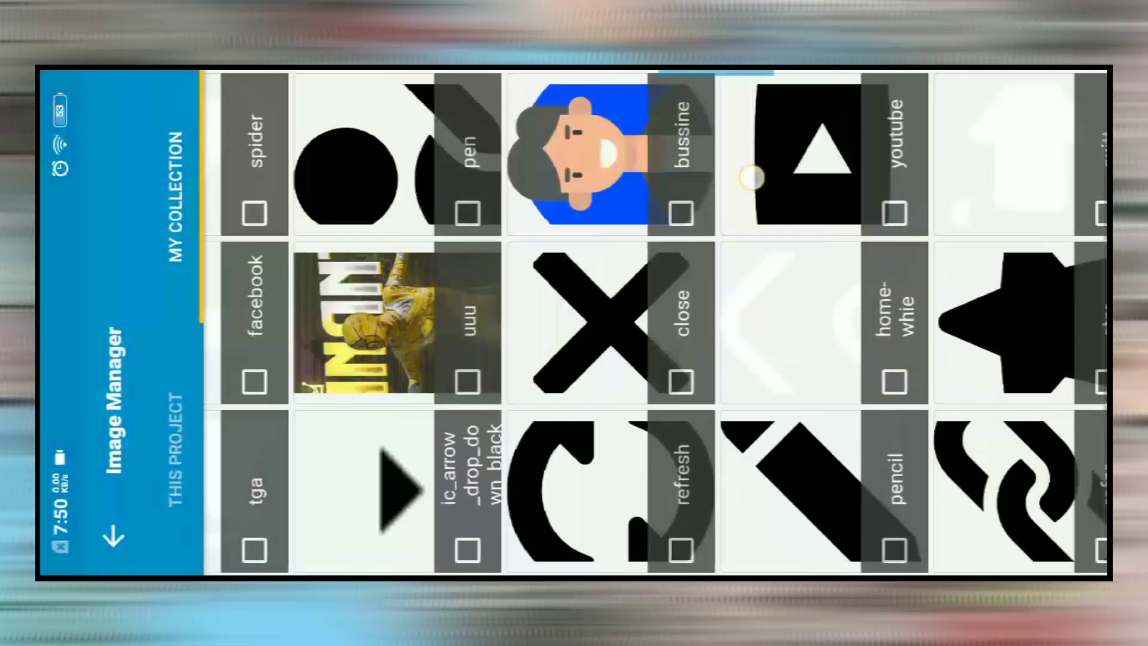
- Scroll through the MY COLLECTION images in Image Manager to find a picture
{"action": "scroll", "scroll_direction": "down", "scroll_amount": 3}
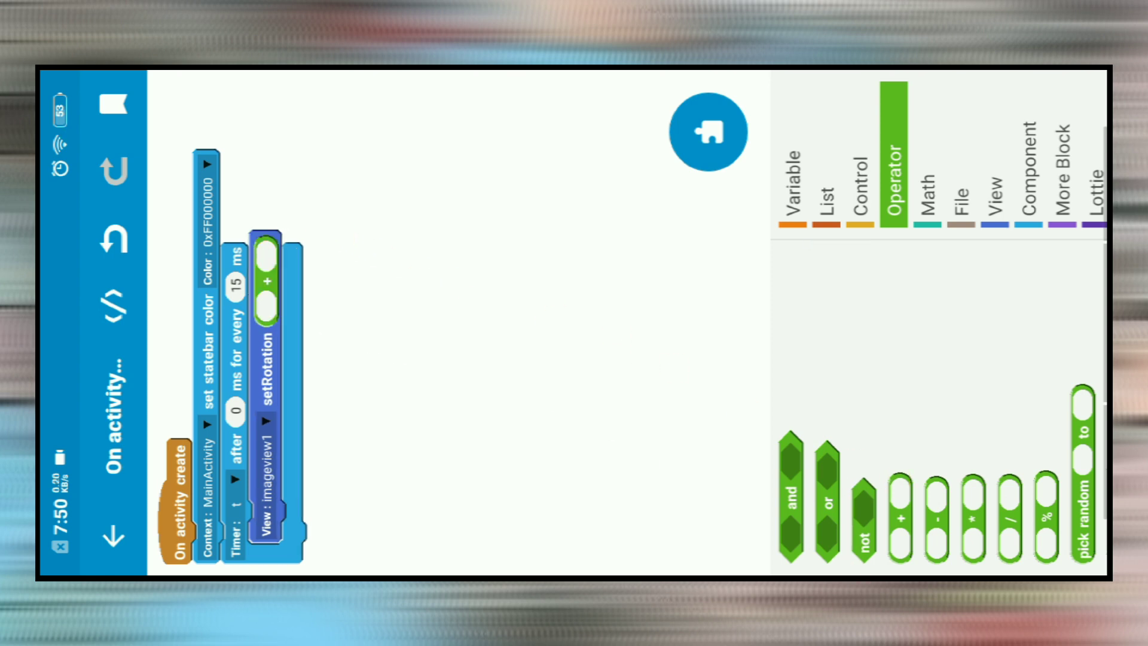
- Set imageview1's rotation to getRotation plus 7 inside the timer block
{"action": "left_click", "coordinate": [992, 185]}
{"action": "type", "text": "10"}
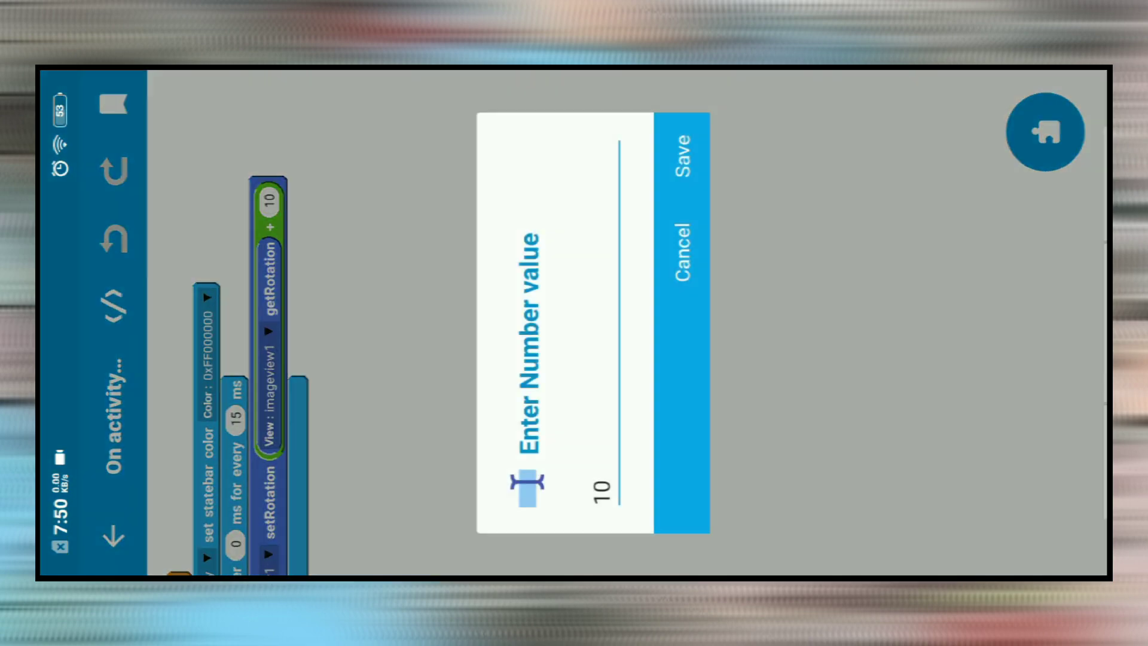
{"action": "left_click", "coordinate": [681, 154]}
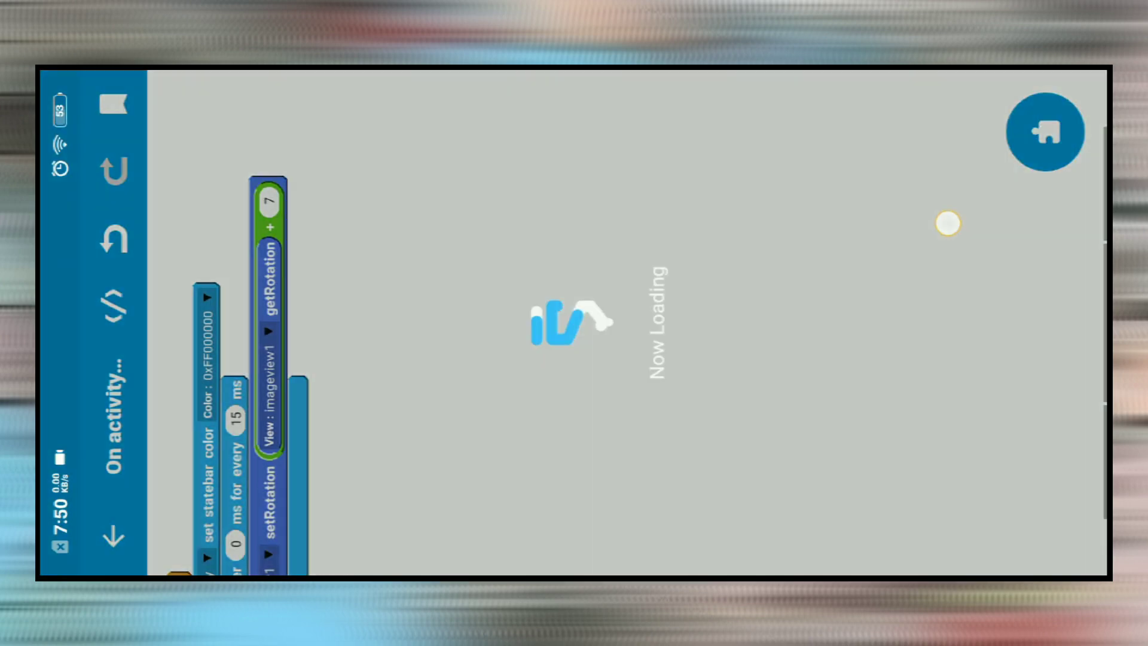